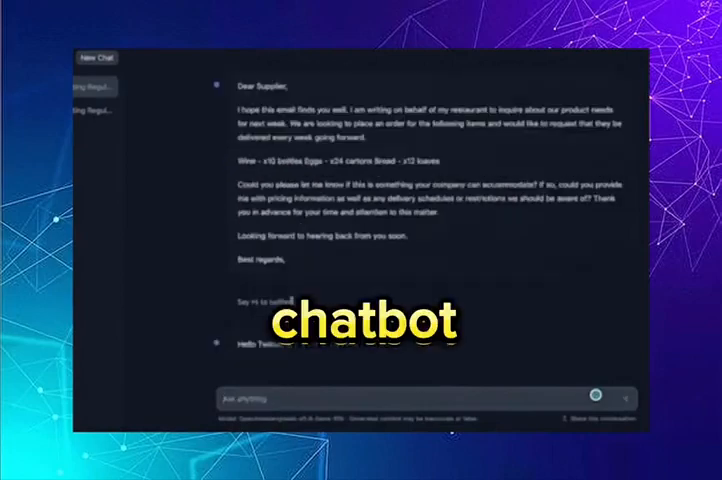
scroll(down, 3)
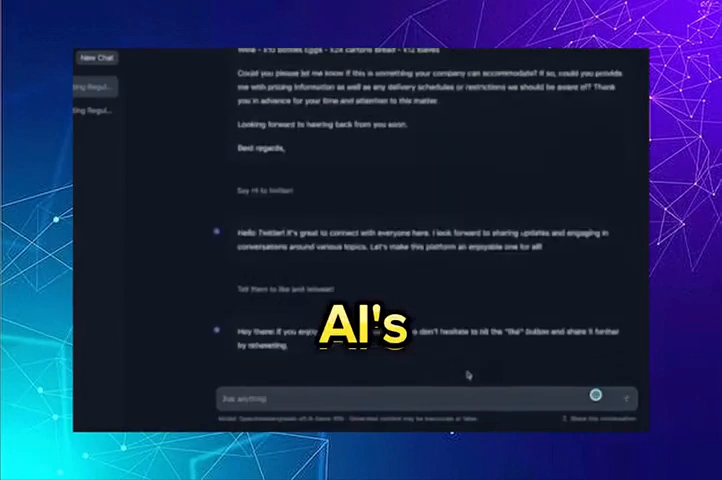